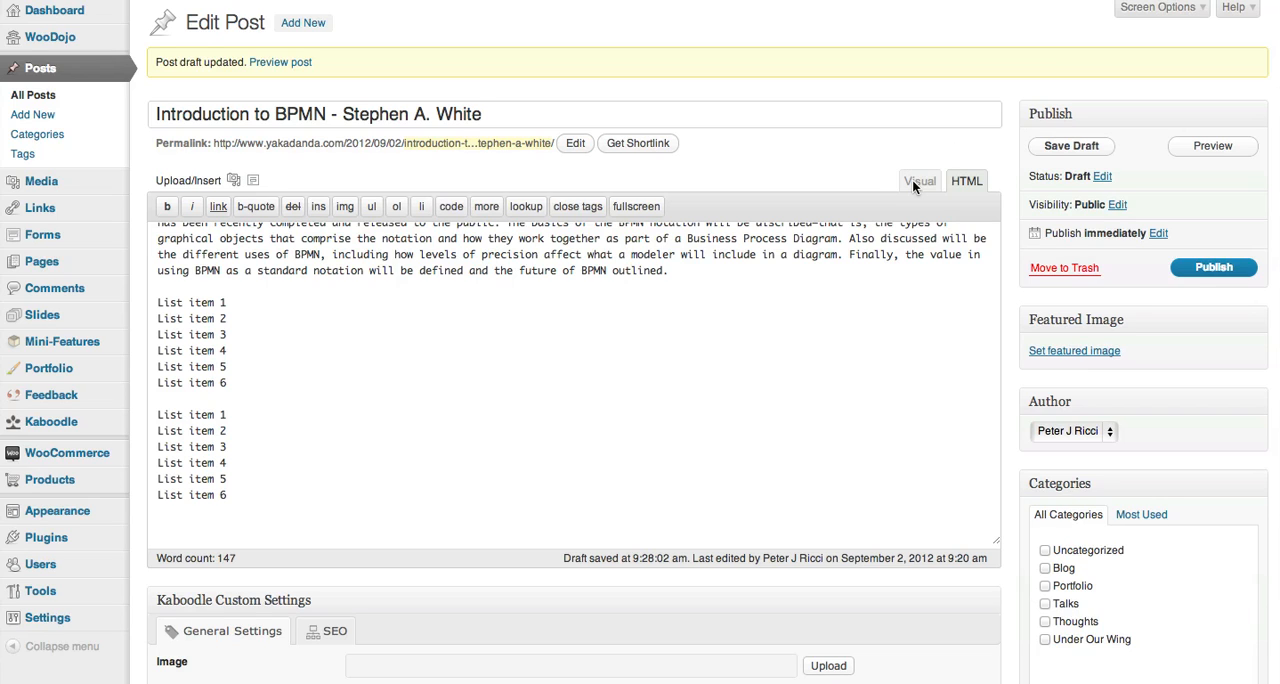
# - In the Visual editor, make the first six 'List item' lines a bulleted list and view its HTML markup
pyautogui.click(918, 182)
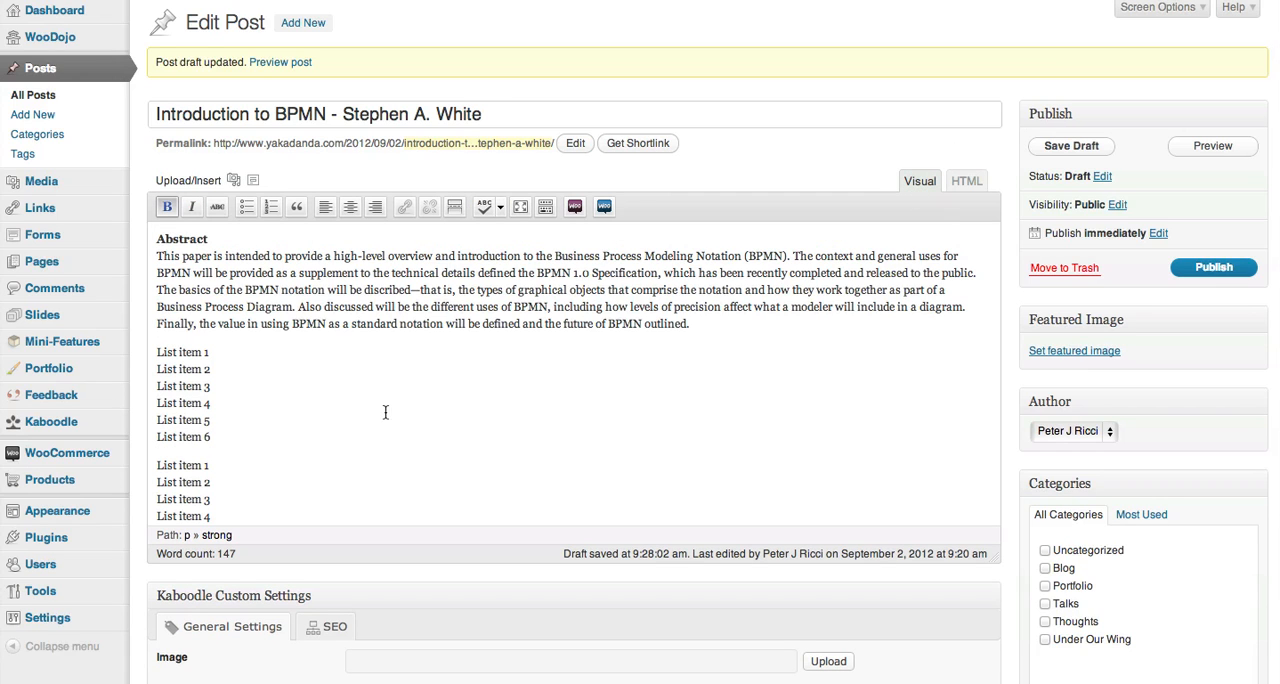
pyautogui.moveTo(156, 352); pyautogui.dragTo(210, 420)
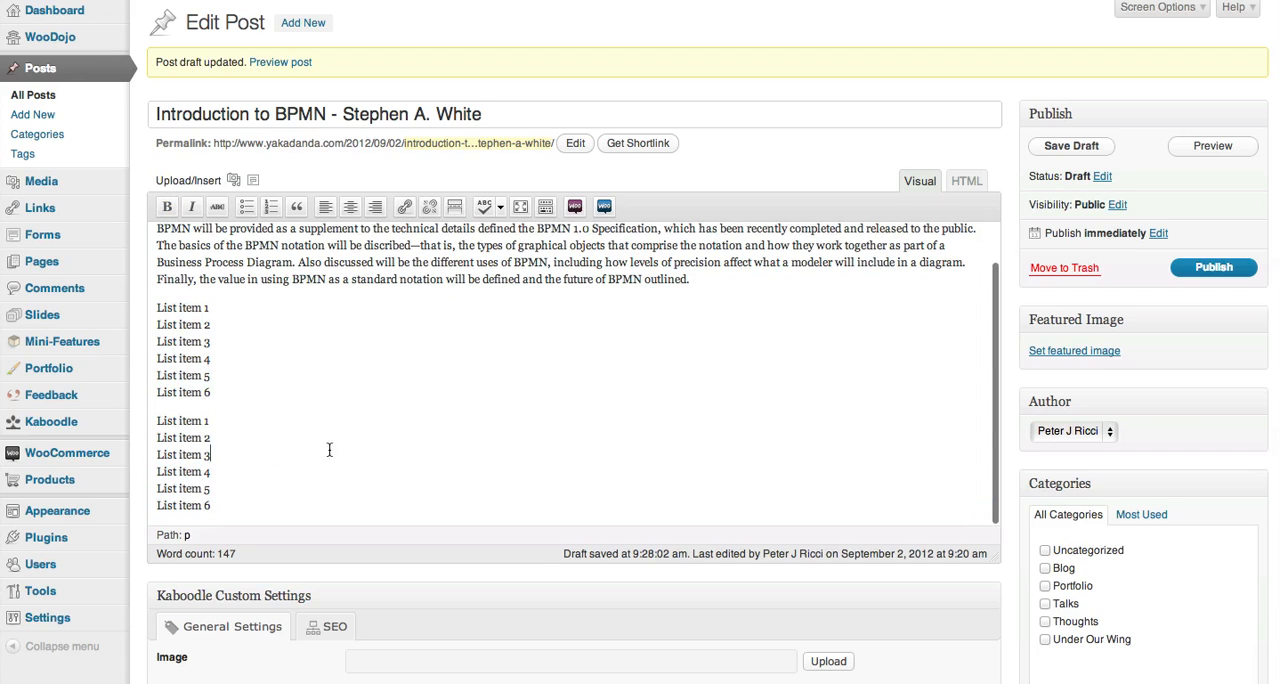
pyautogui.moveTo(228, 404)
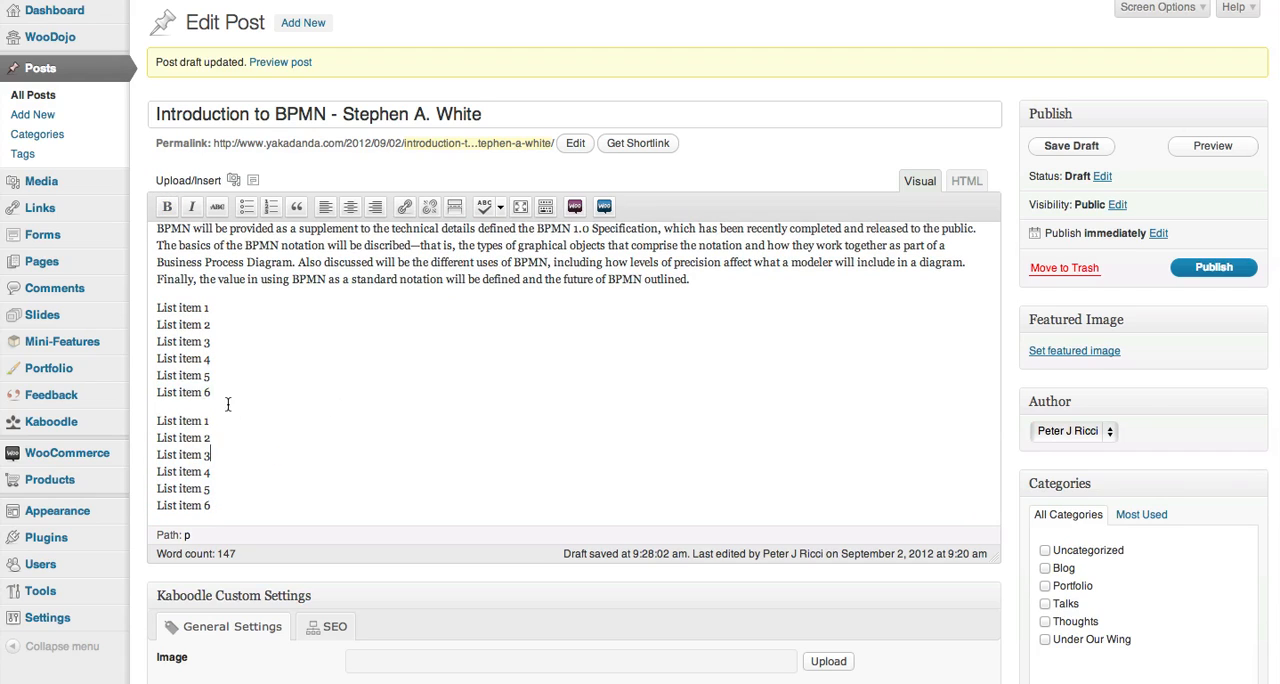
pyautogui.moveTo(156, 308); pyautogui.dragTo(212, 392)
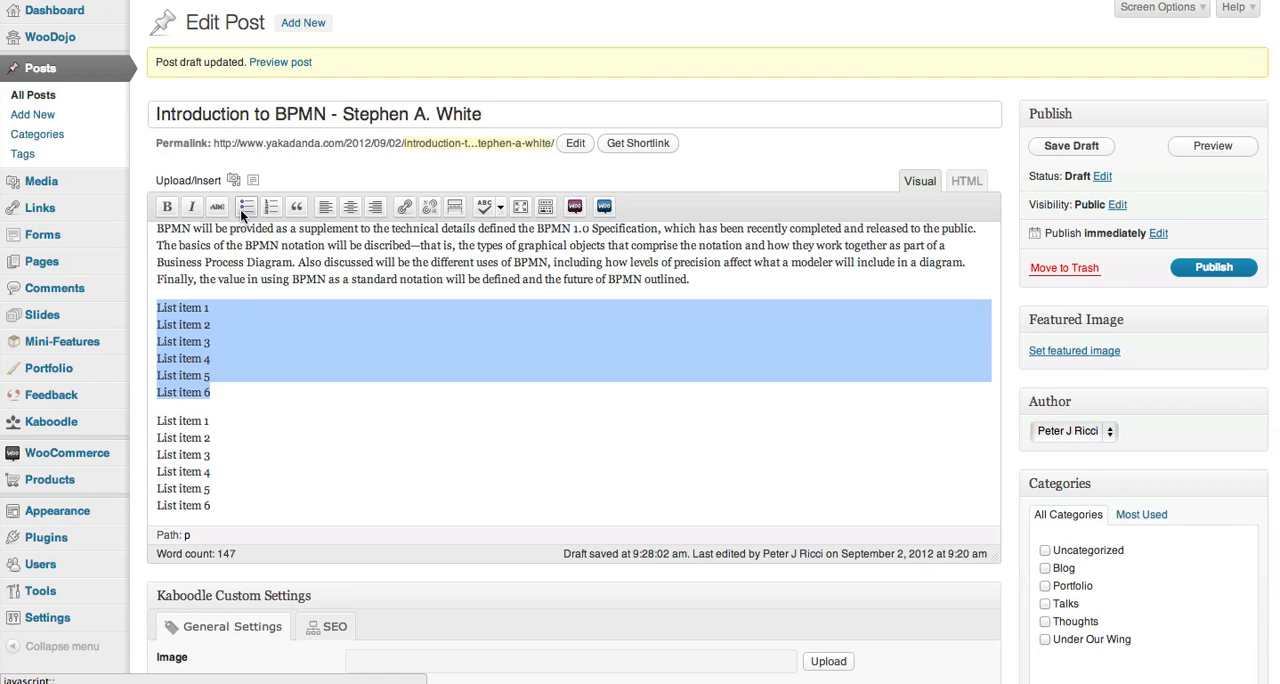
pyautogui.moveTo(246, 206)
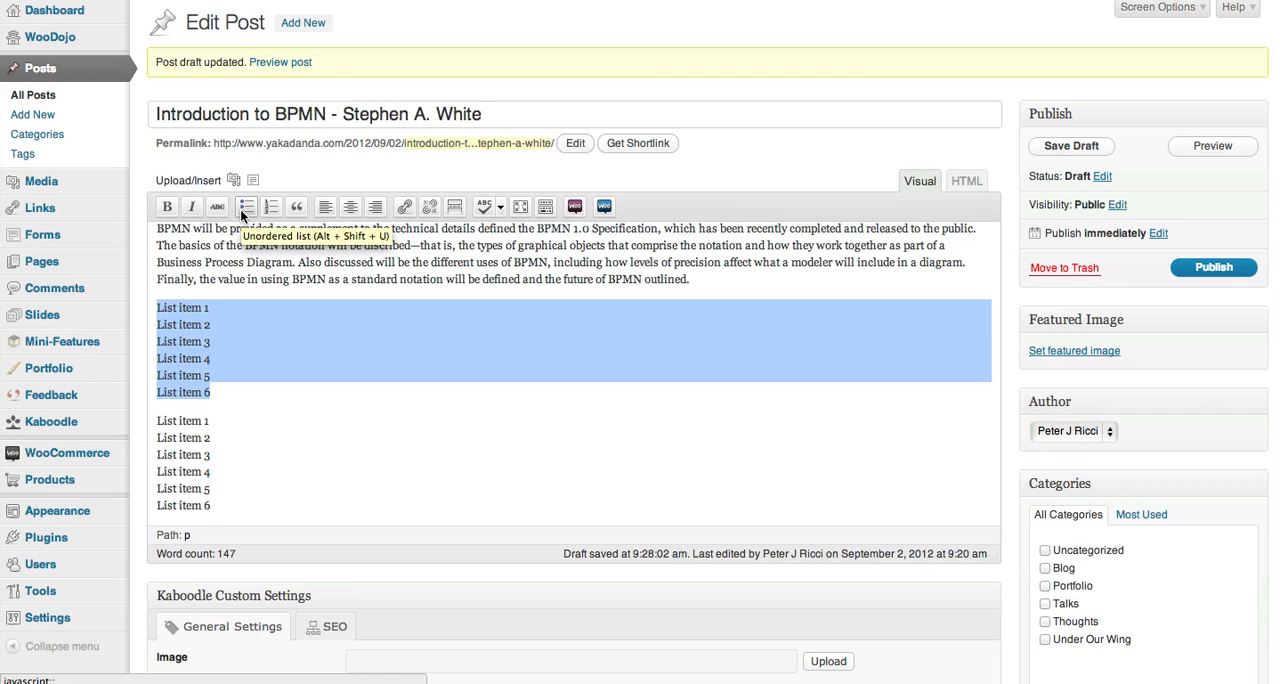
pyautogui.click(248, 206)
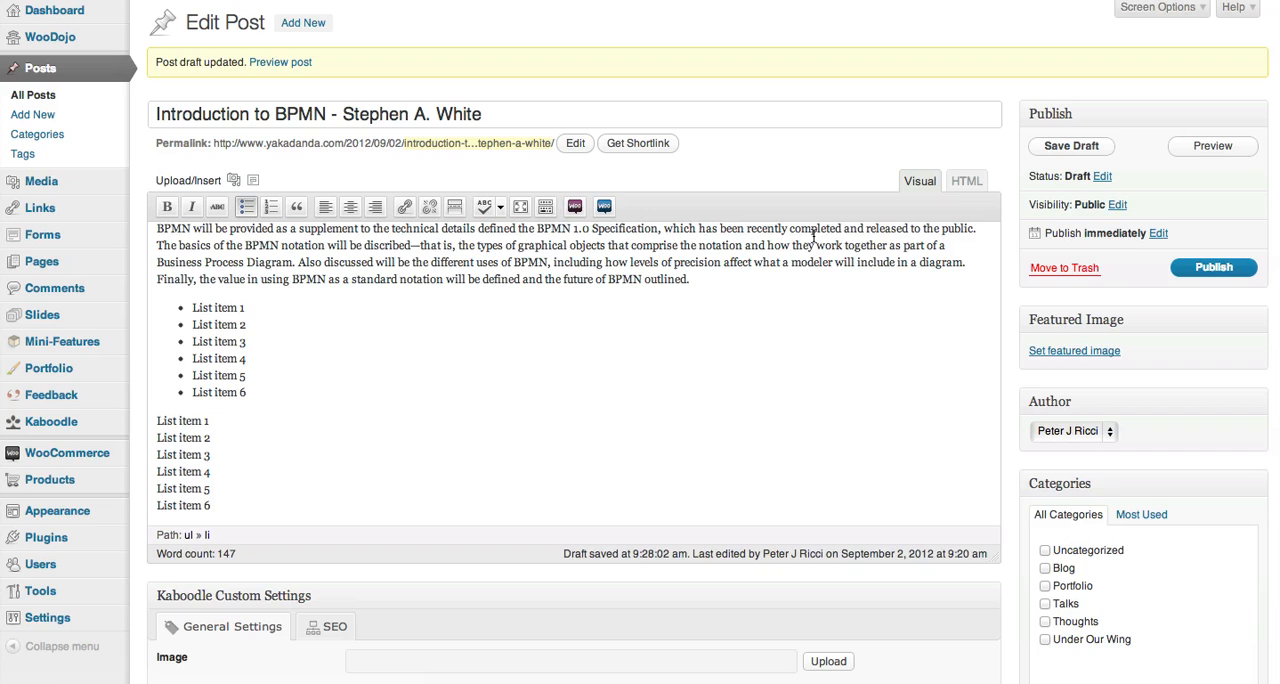
pyautogui.click(964, 182)
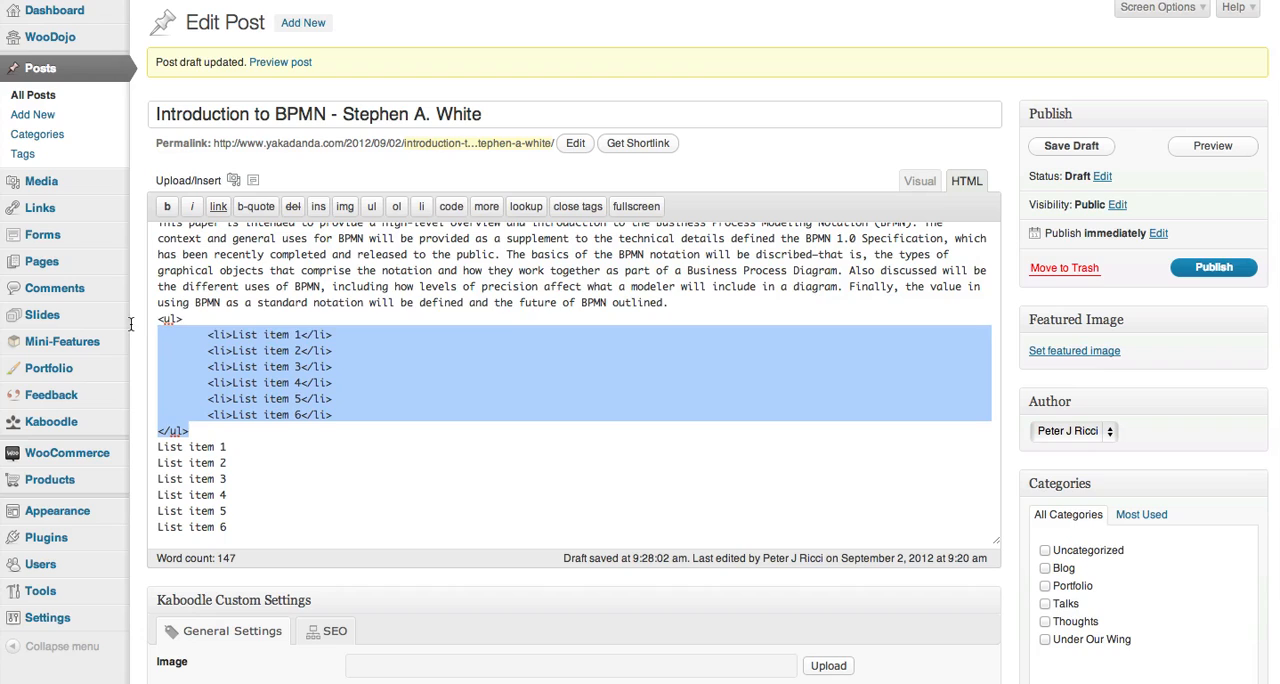
# - Add a blank line after the closing </ul> markup and return to the formatted view
pyautogui.click(312, 334)
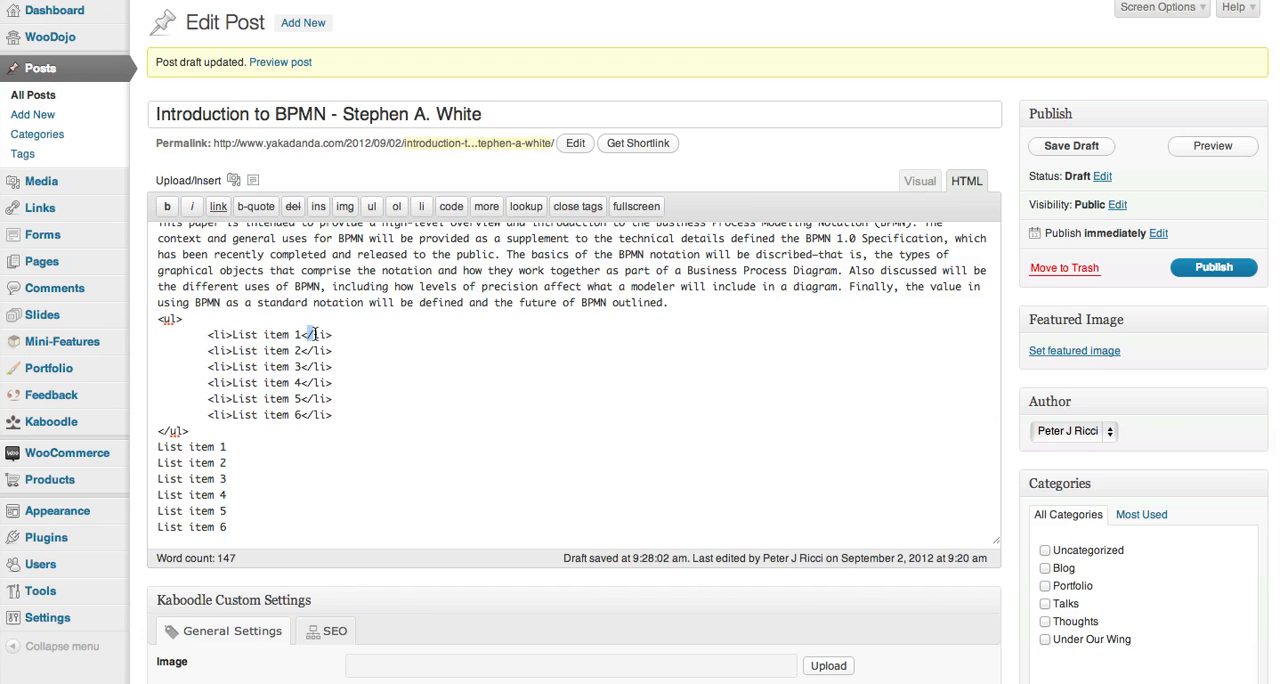
pyautogui.click(1070, 144)
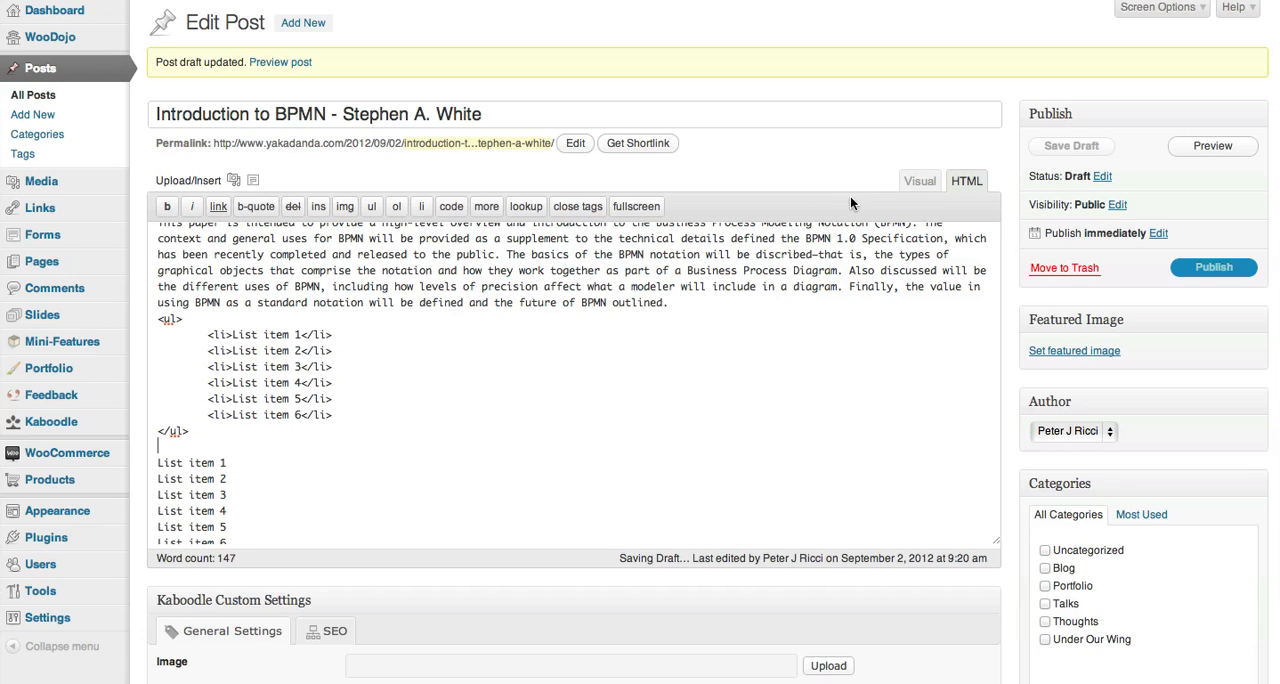
pyautogui.click(920, 182)
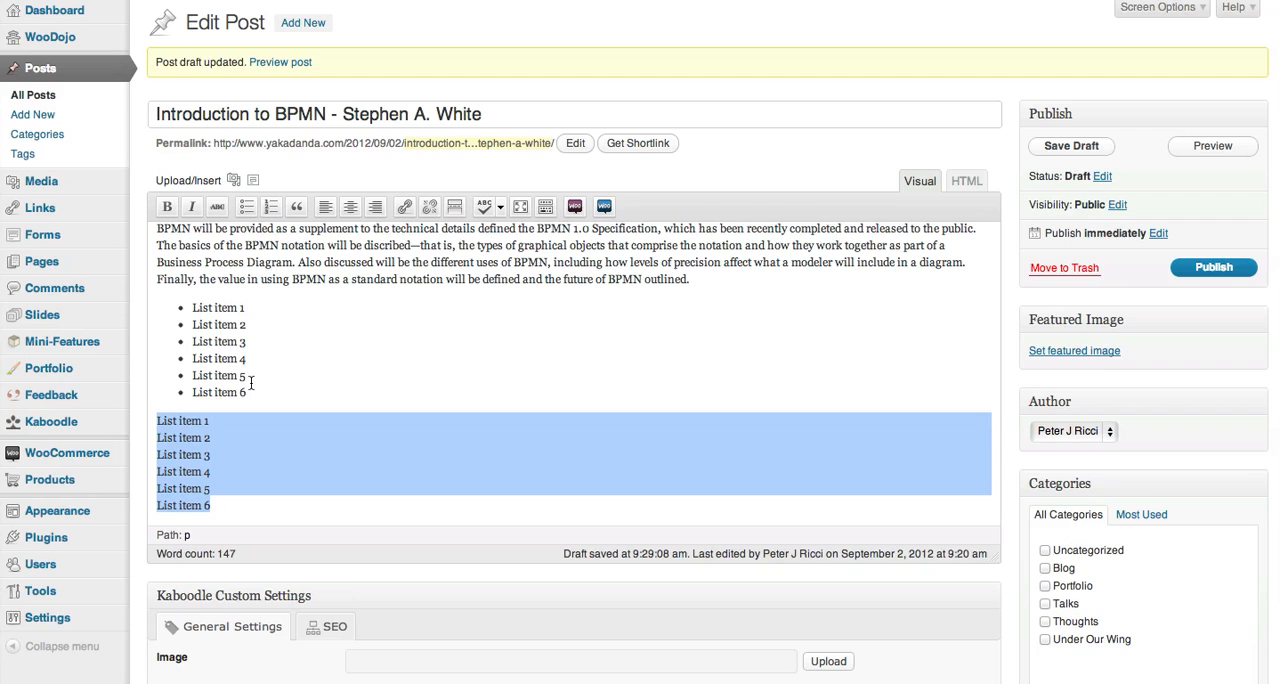
# - Make the second six list items a numbered list and save the draft
pyautogui.click(272, 208)
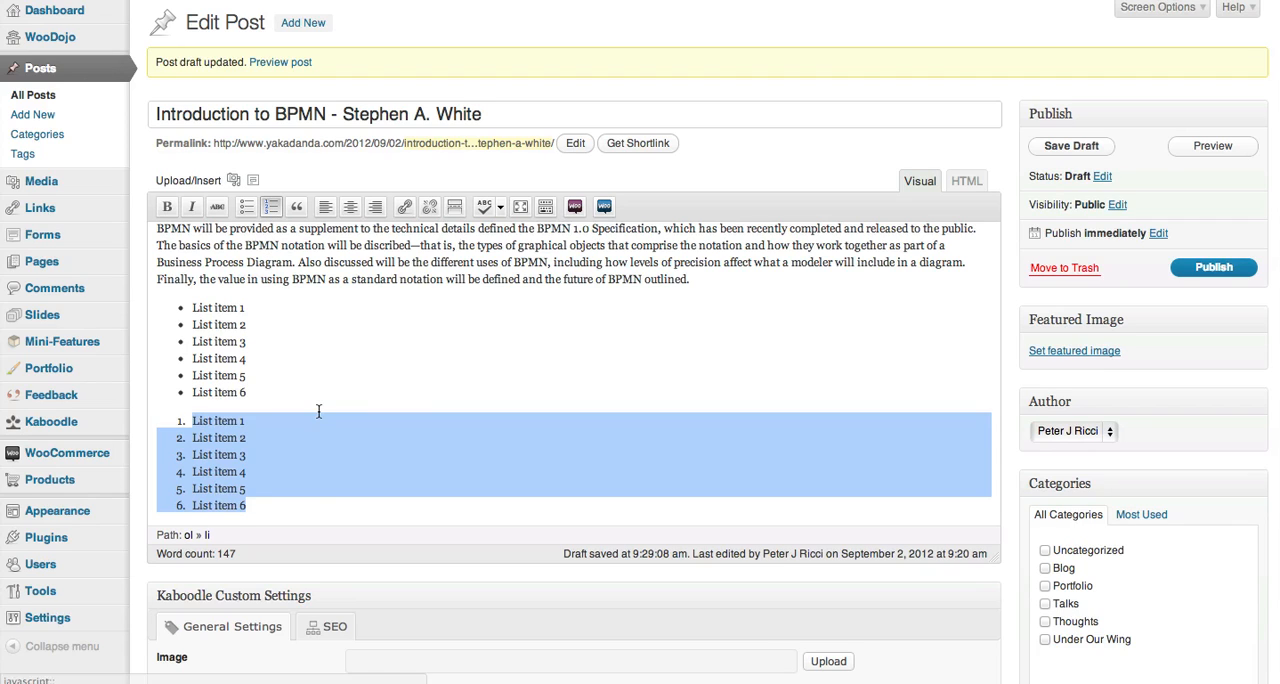
pyautogui.click(1072, 146)
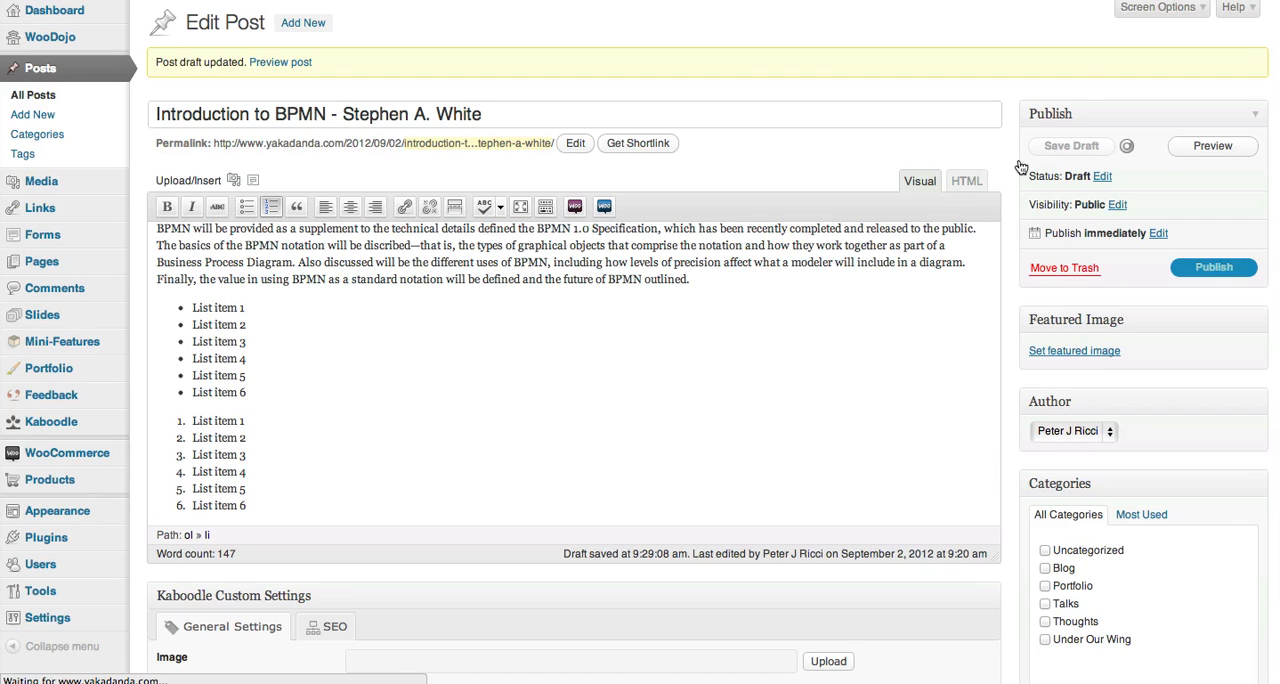
pyautogui.moveTo(644, 372)
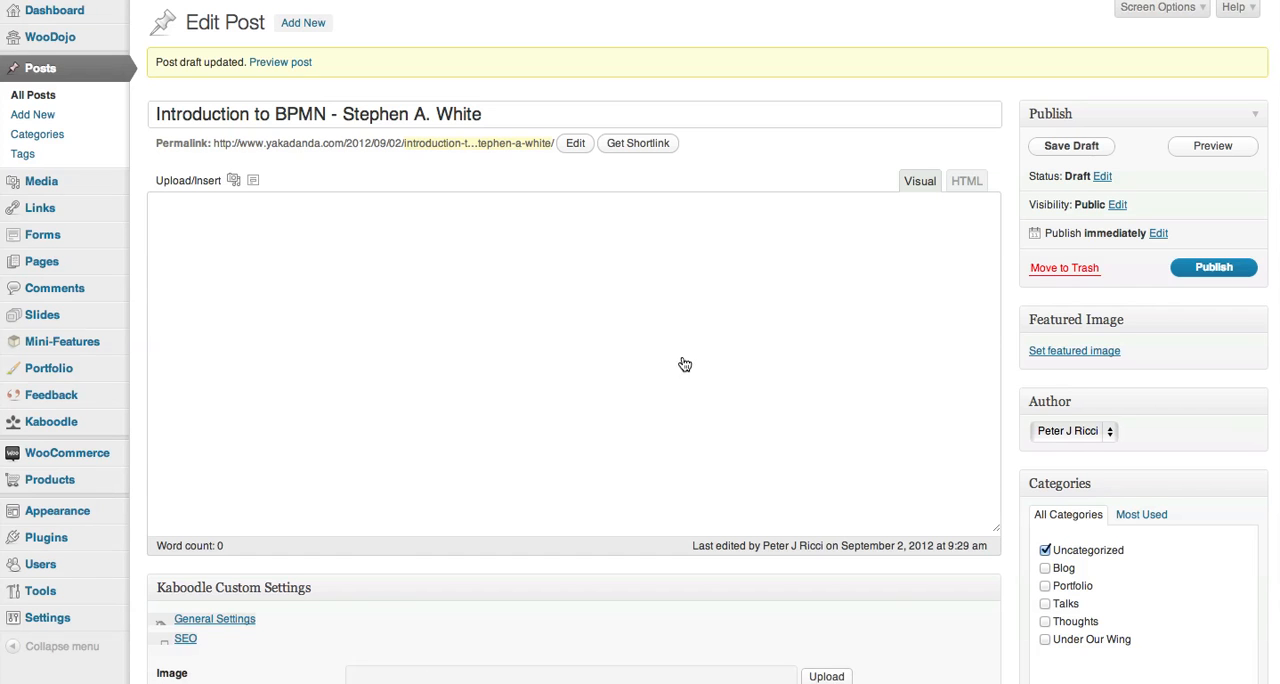
# - Preview the post showing both lists on the published page, then return to the editor
pyautogui.rightClick(280, 62)
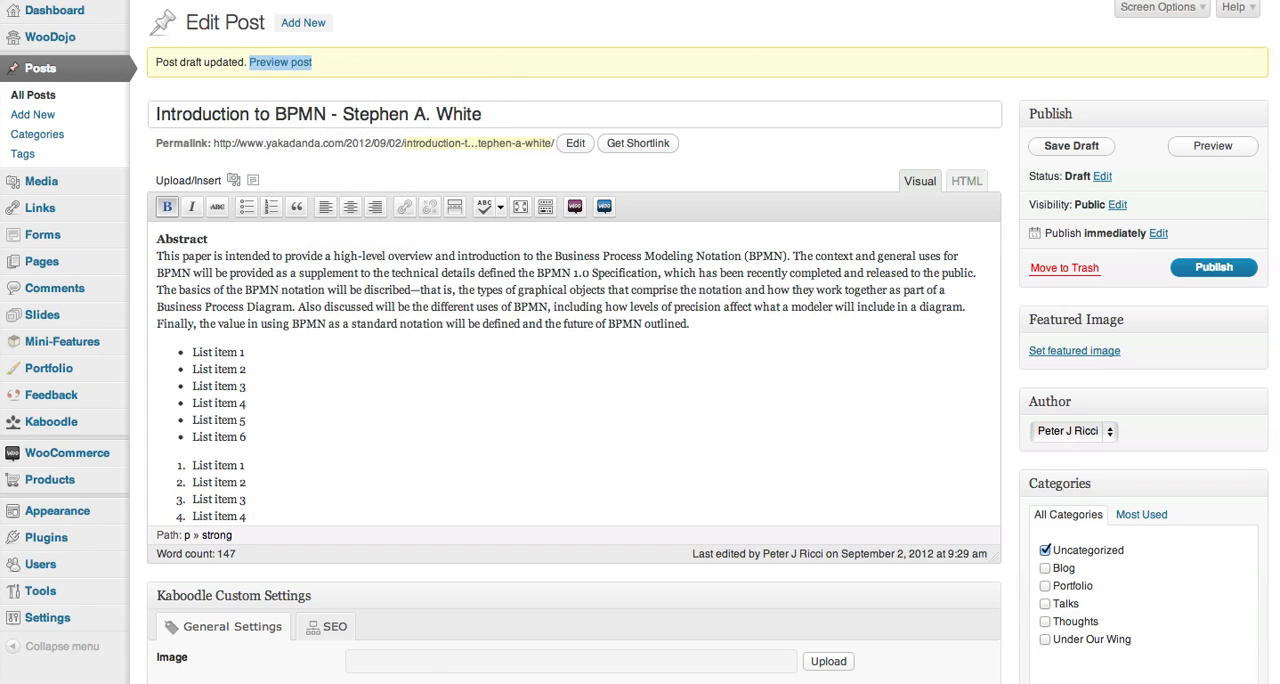
pyautogui.click(280, 62)
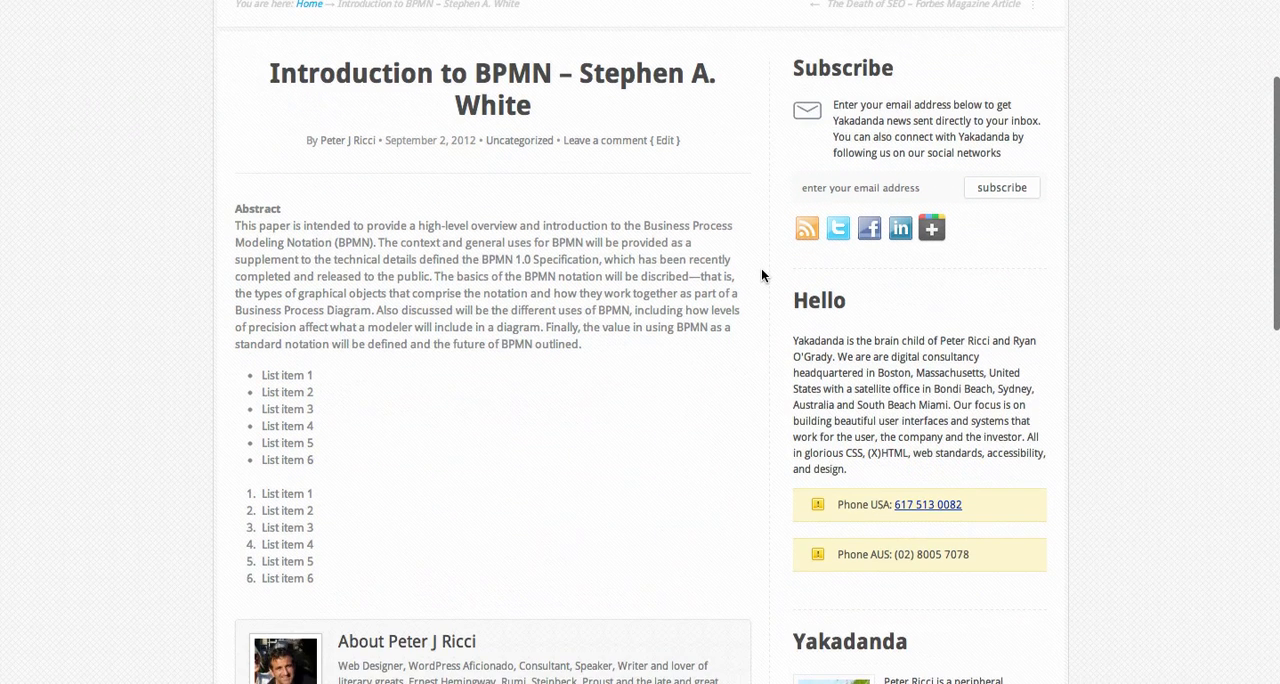
pyautogui.moveTo(262, 492); pyautogui.dragTo(304, 544)
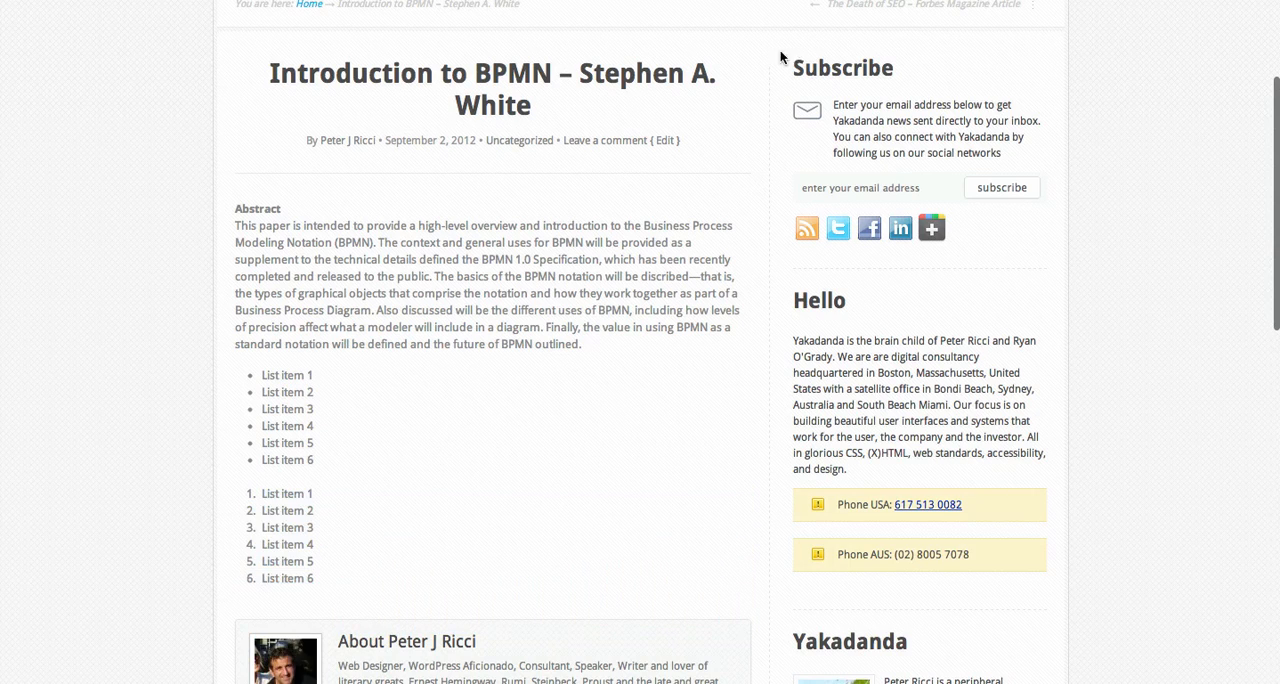
pyautogui.click(664, 140)
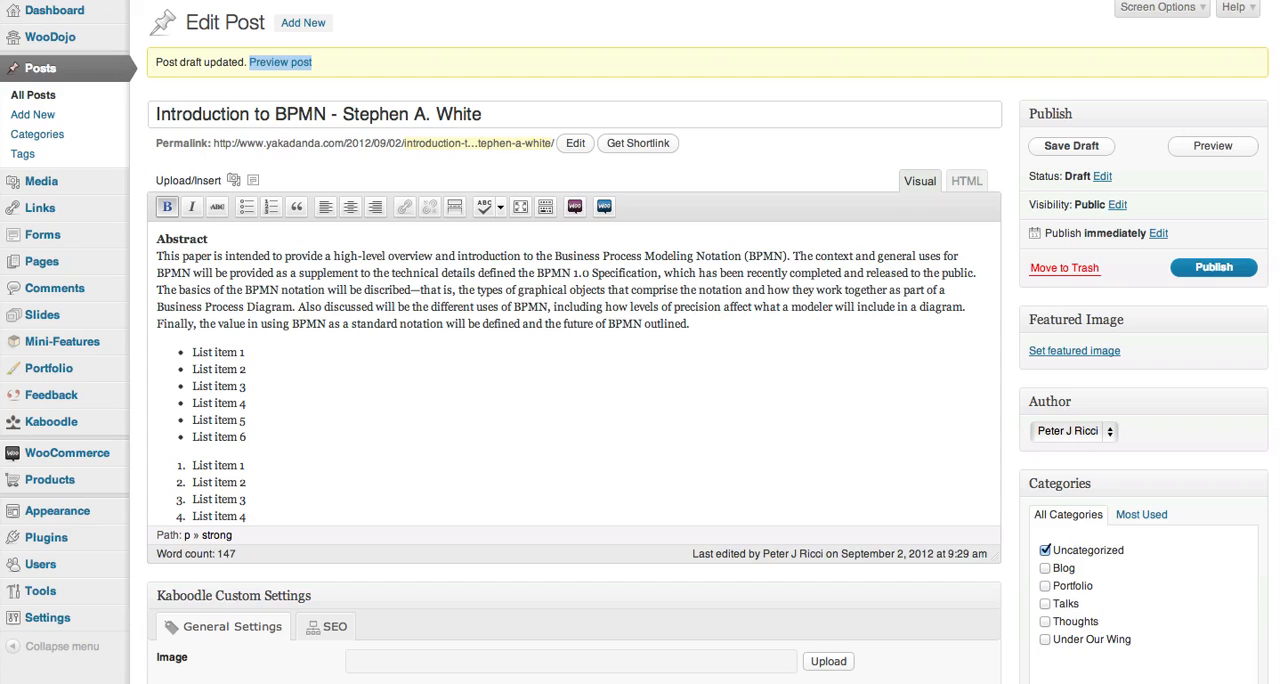
pyautogui.moveTo(738, 352)
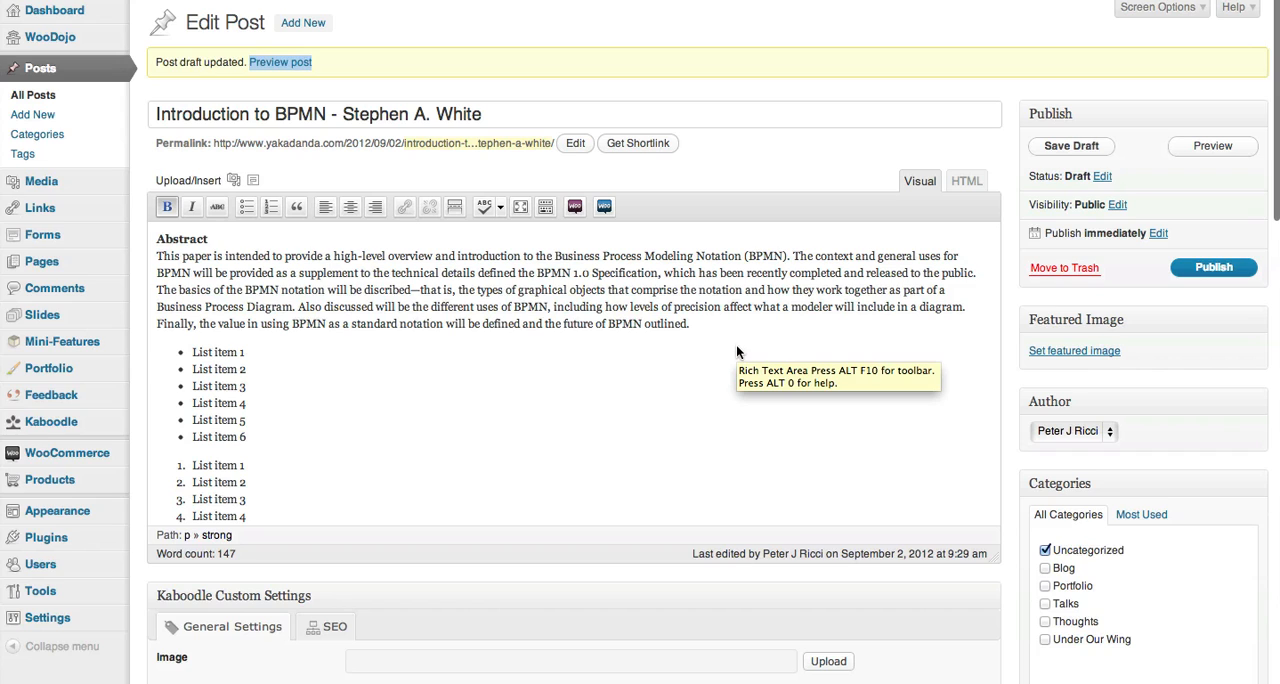
# - In HTML view, start a link on 'List item 1', leaving 'Open link in a new window/tab' unchecked
pyautogui.click(966, 182)
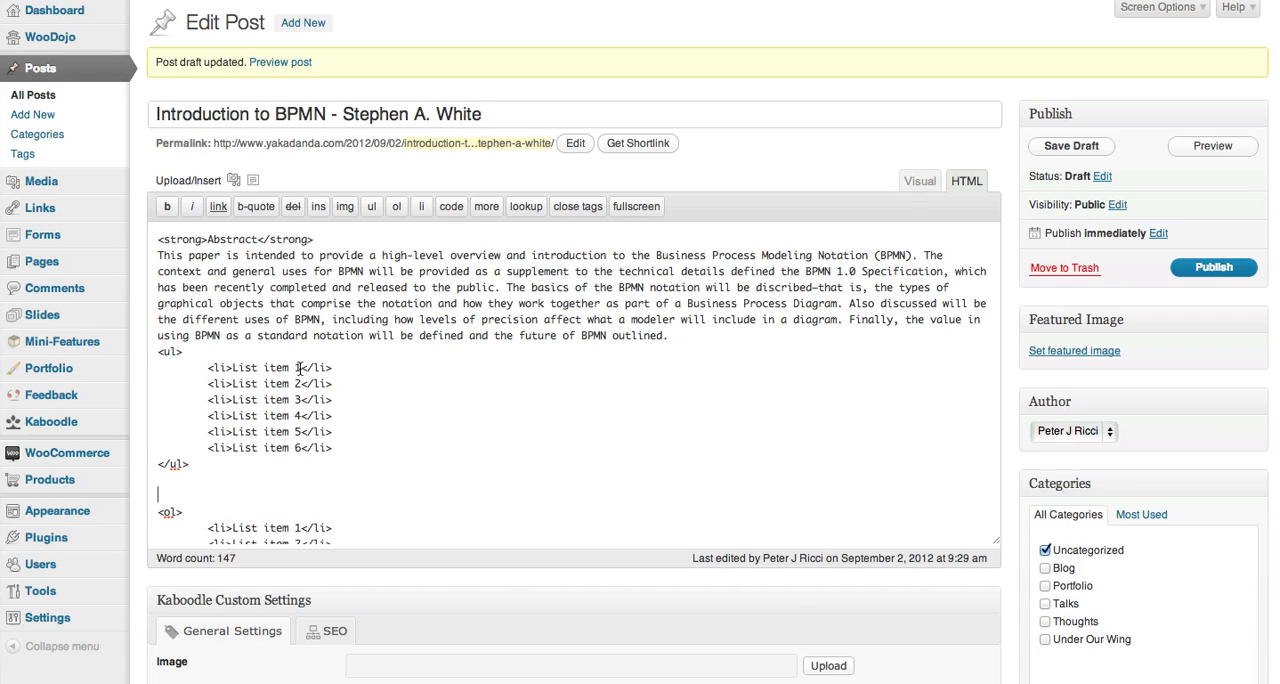
pyautogui.doubleClick(266, 368)
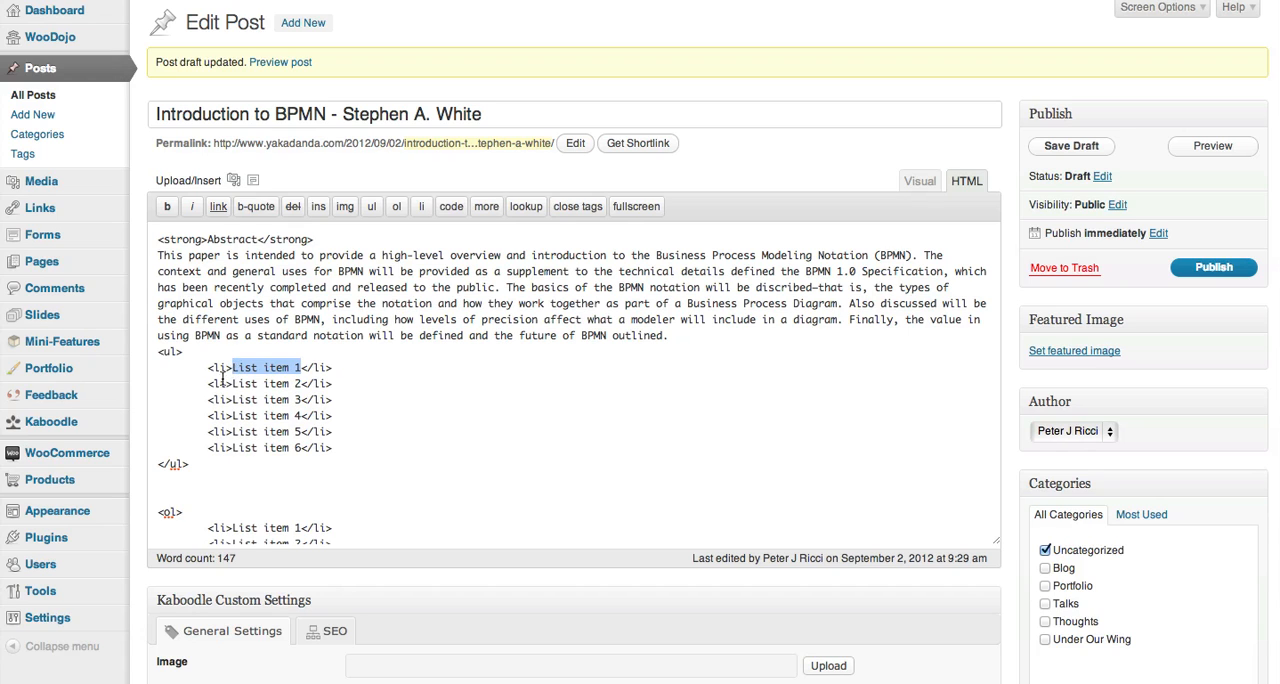
pyautogui.click(216, 206)
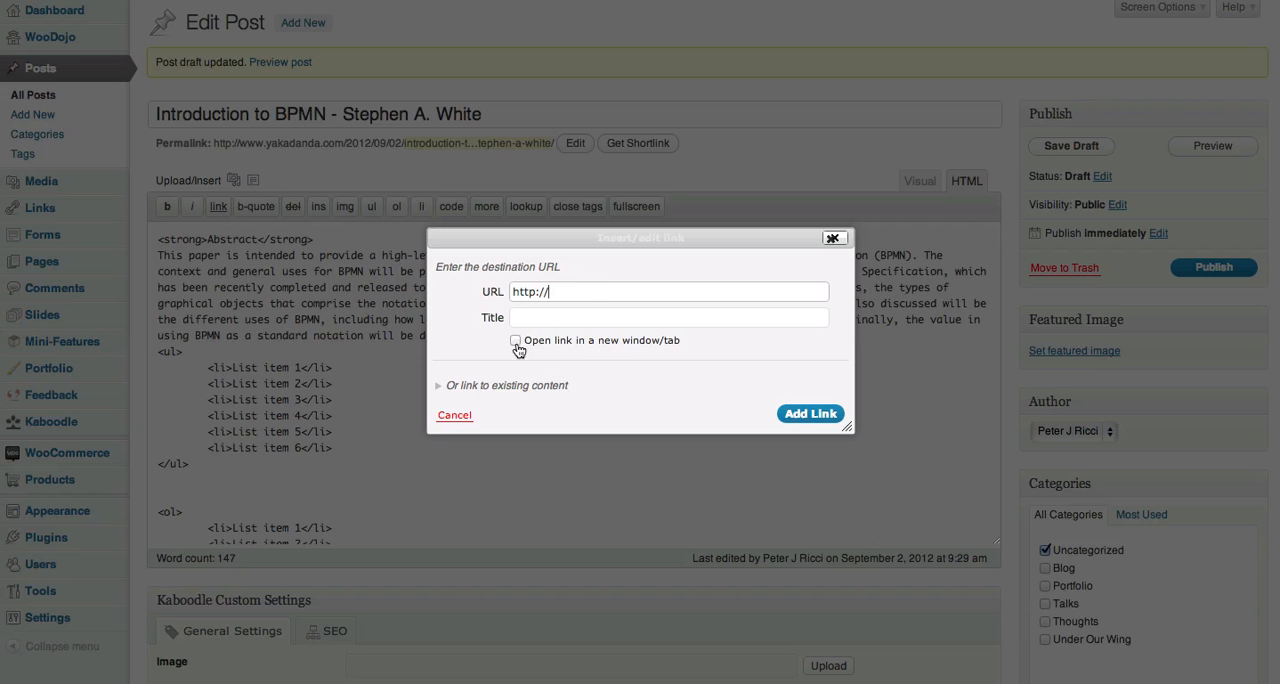
pyautogui.click(516, 340)
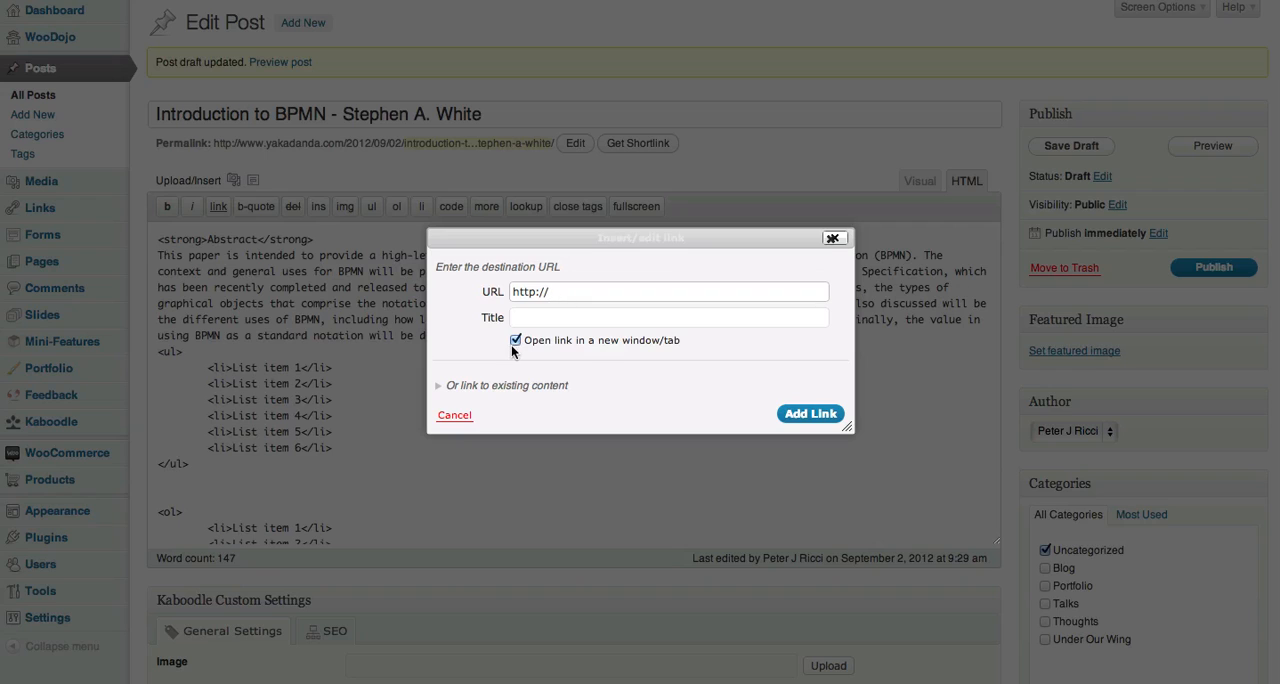
pyautogui.click(516, 340)
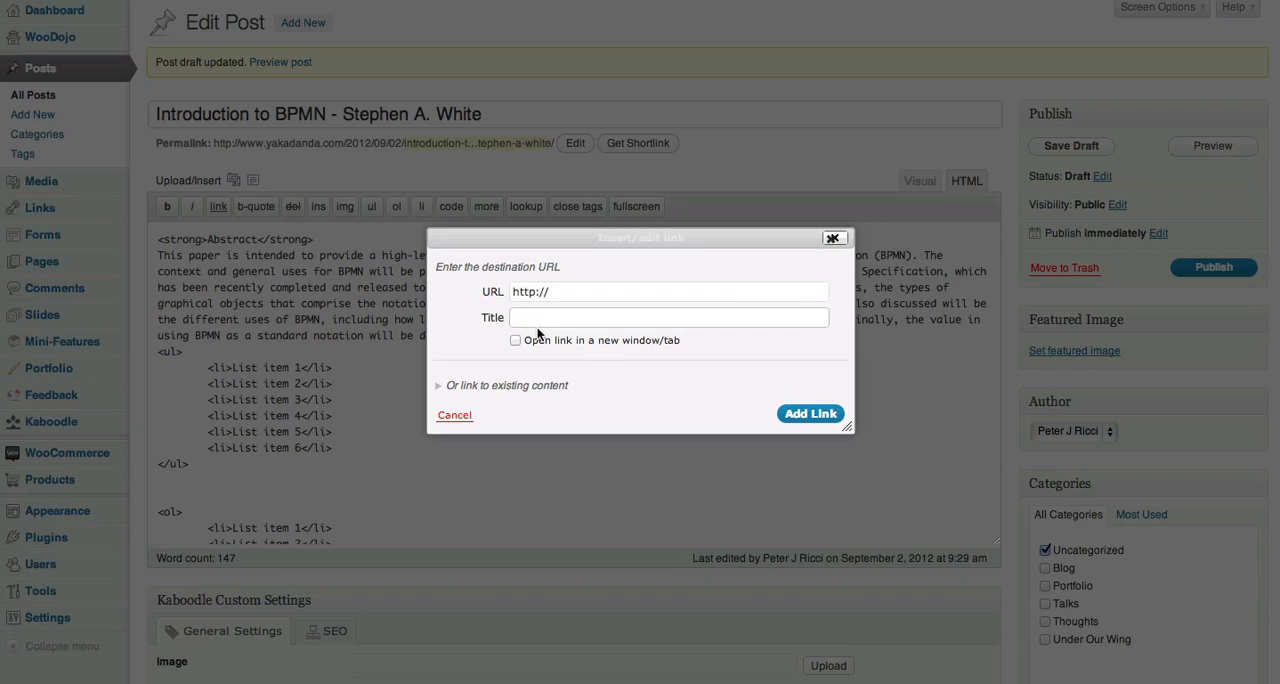